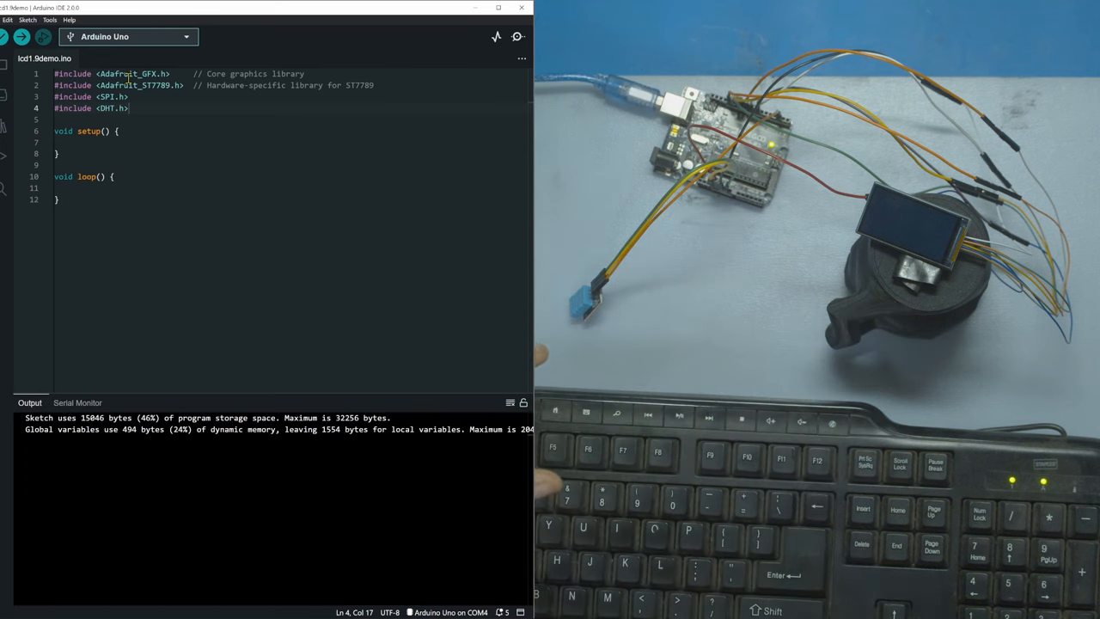
- Upload the sketch with the GFX, ST7789, SPI and DHT includes to the Uno
{"action": "left_click", "coordinate": [21, 36]}
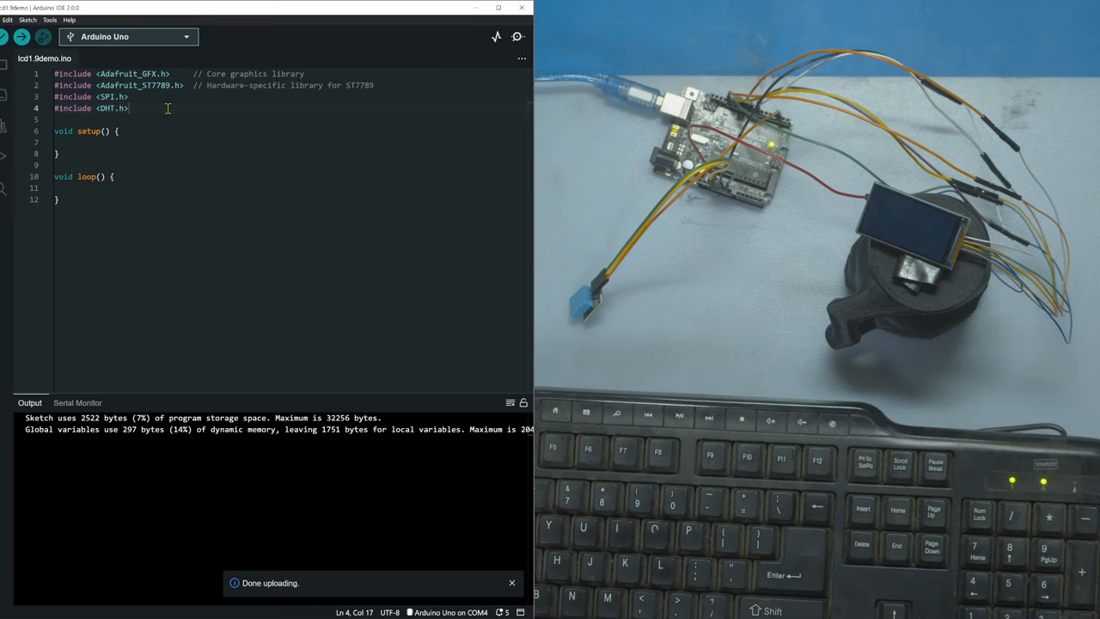
{"action": "mouse_move", "coordinate": [129, 73]}
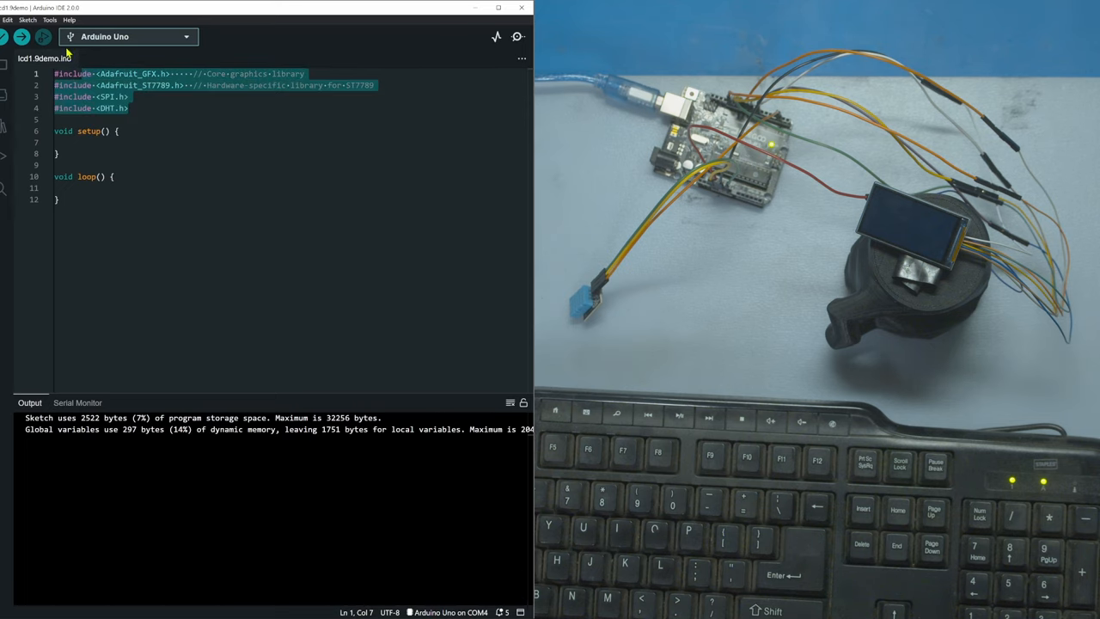
{"action": "left_click", "coordinate": [27, 20]}
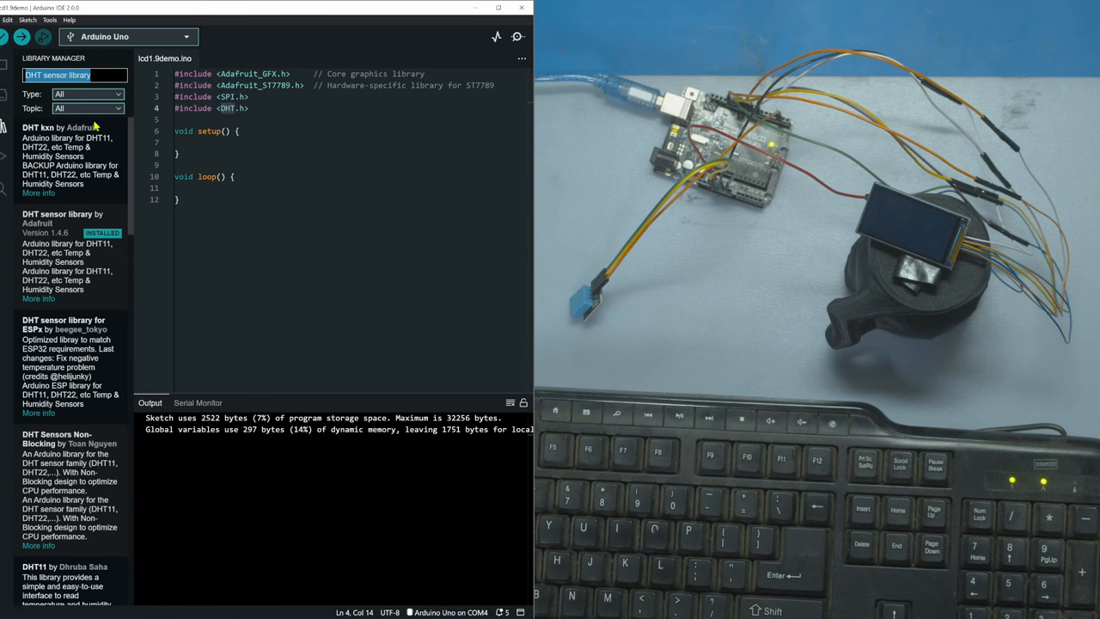
{"action": "left_click", "coordinate": [57, 222]}
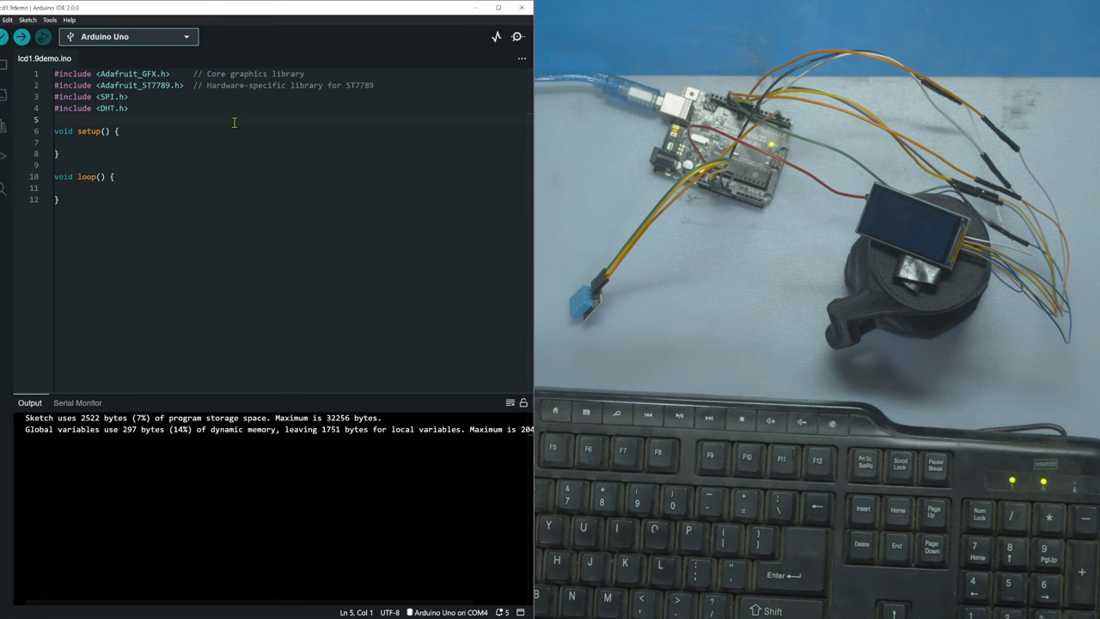
- Upload the sketch, open the Serial Monitor, and add #define DHTPIN 2 and DHTTYPE DHT11
{"action": "left_click", "coordinate": [21, 37]}
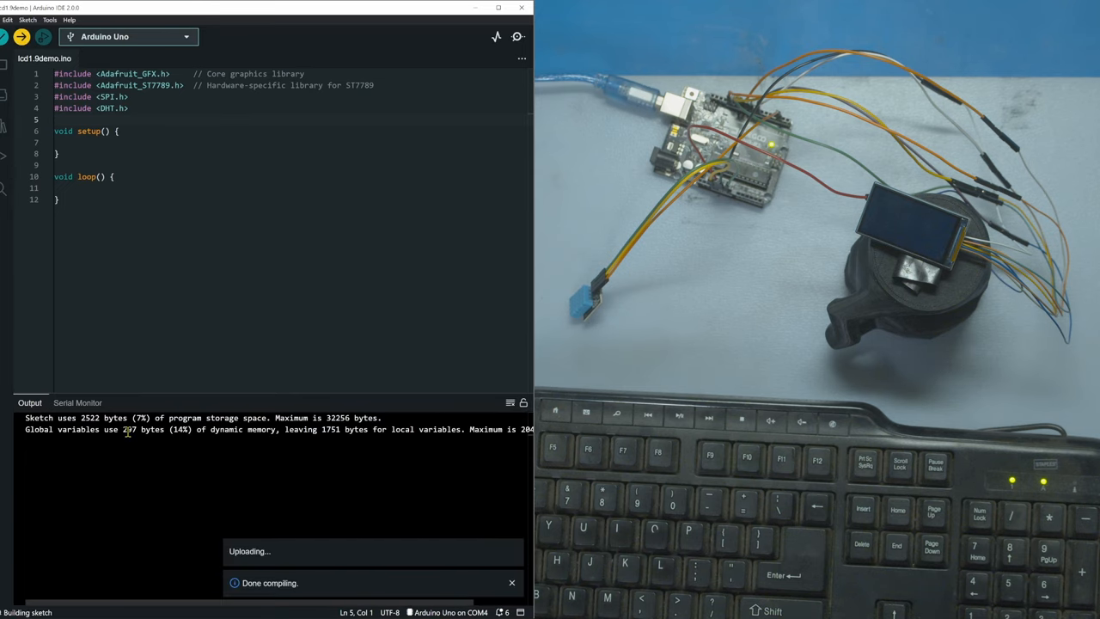
{"action": "left_click", "coordinate": [77, 403]}
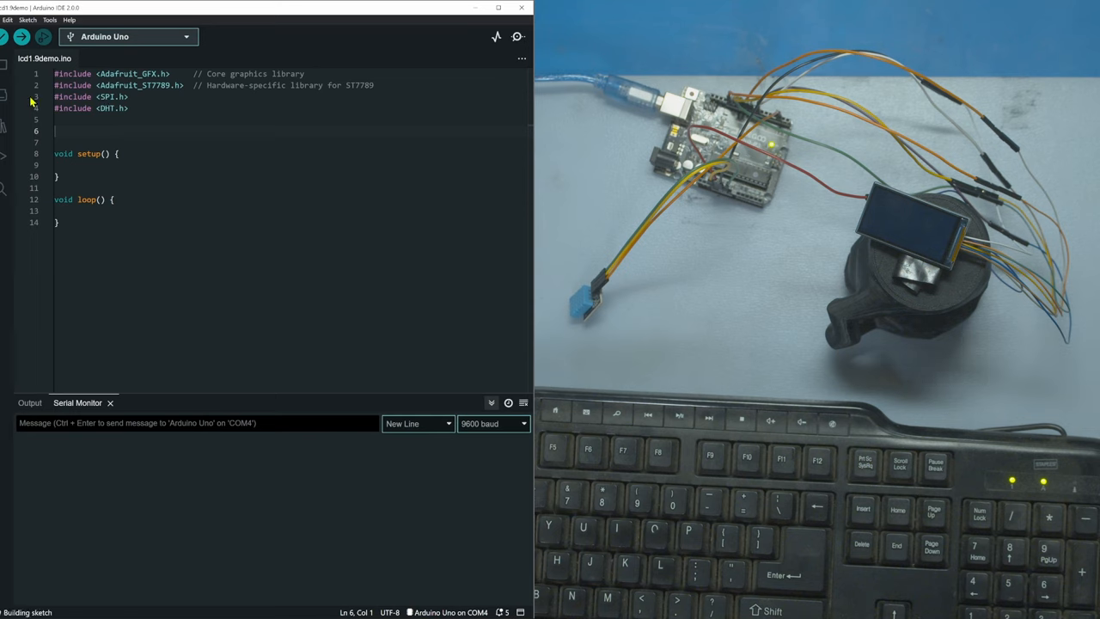
{"action": "type", "text": "#define DHTPIN 2      // Digital pin connected to the DHT sensor"}
{"action": "left_click", "coordinate": [293, 141]}
{"action": "type", "text": "#define DHTTYPE DHT11  // DHT 11 or DHT22"}
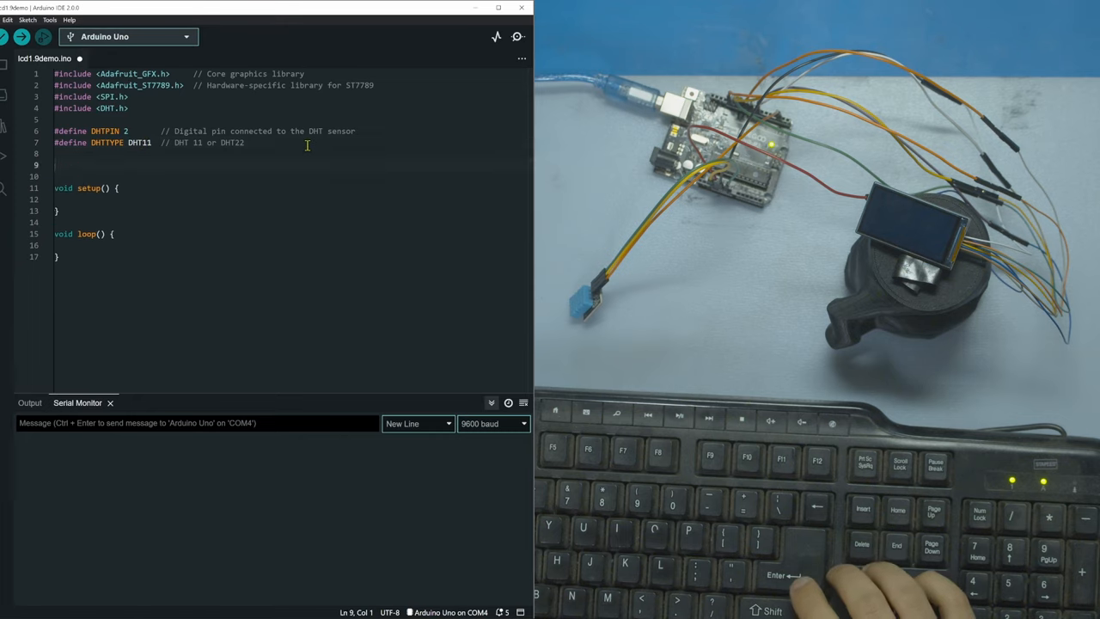
- Declare dht(DHTPIN, DHTTYPE), TFT pins CS 10, RST 8, DC 7, the ST7789 tft object, and Serial.begin(9600)
{"action": "type", "text": "DHT dht(DHTPIN, DHTTYPE);"}
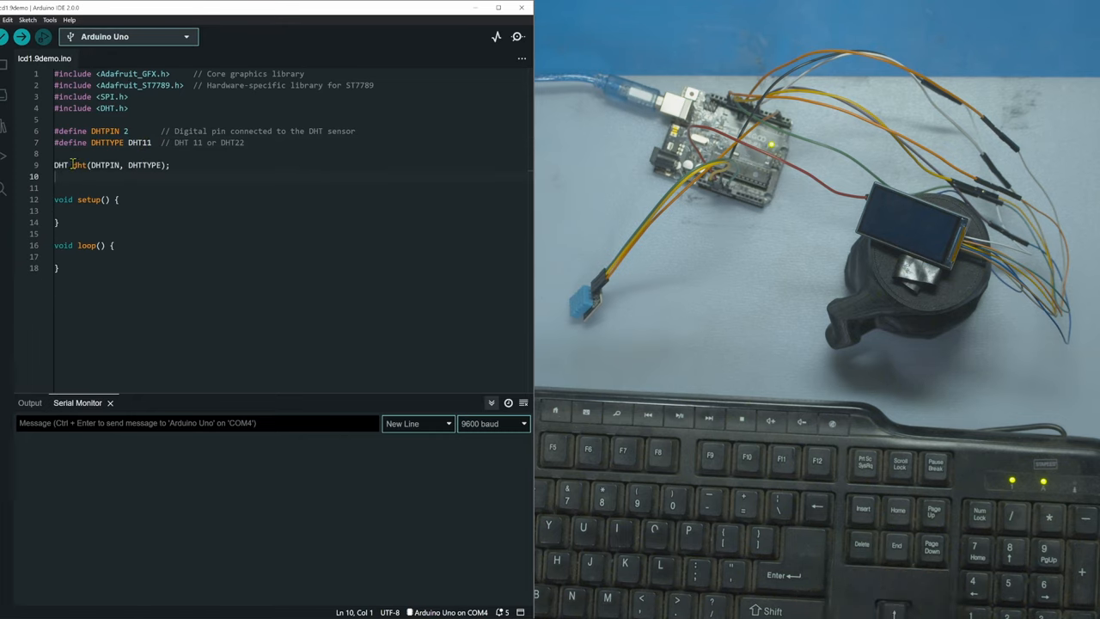
{"action": "left_click_drag", "start_coordinate": [54, 130], "coordinate": [244, 142]}
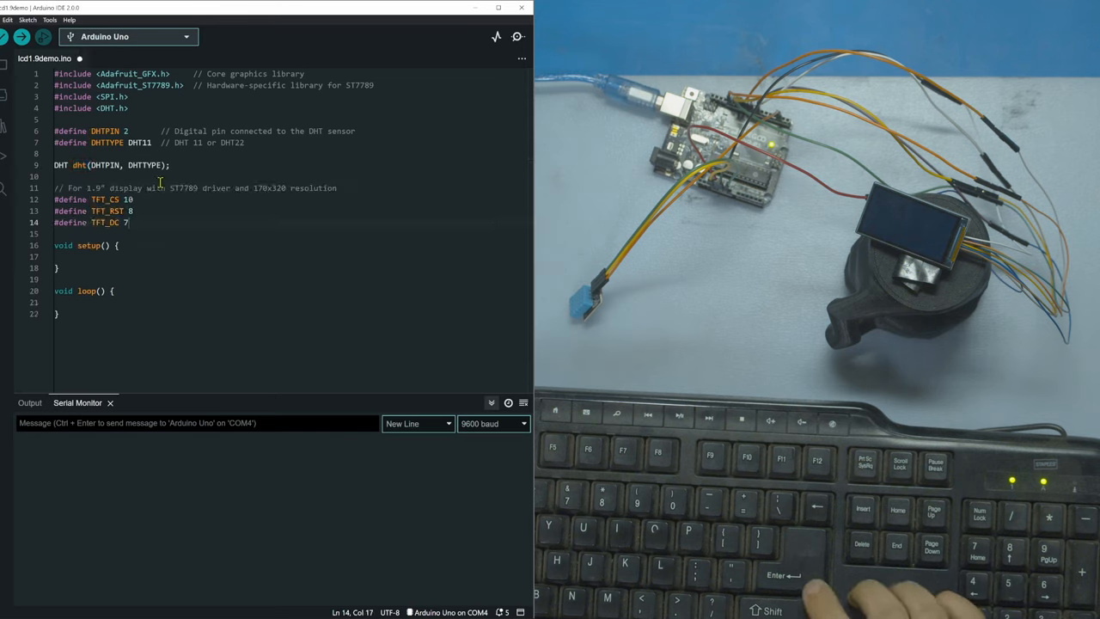
{"action": "double_click", "coordinate": [105, 199]}
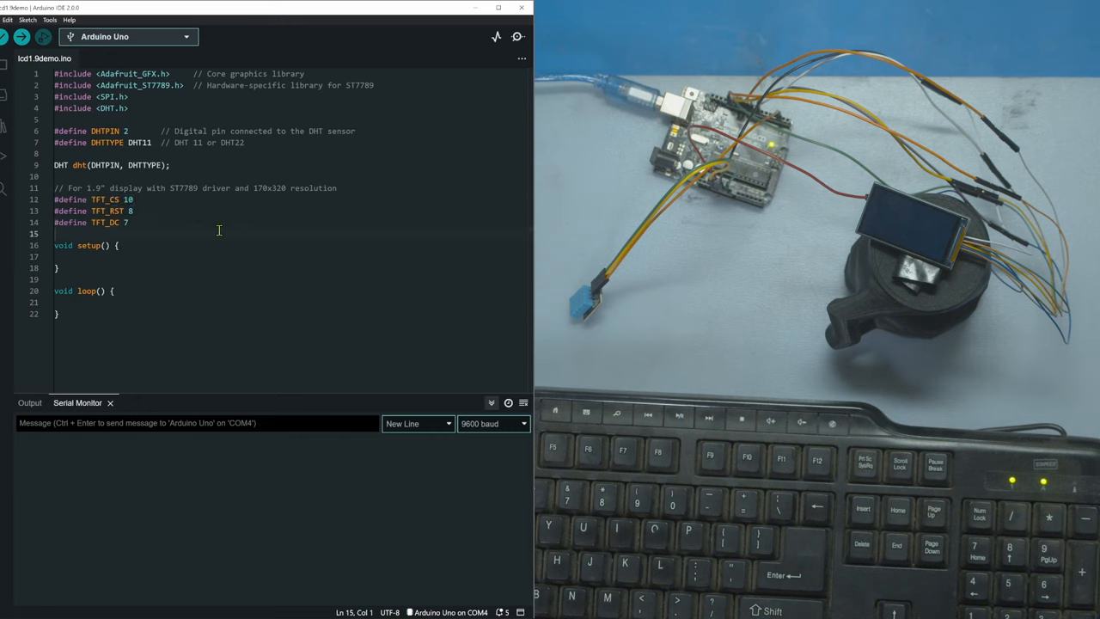
{"action": "type", "text": "Adafruit_ST7789 tft = Adafruit_ST7789(TFT_CS, TFT_DC, TFT_RST);"}
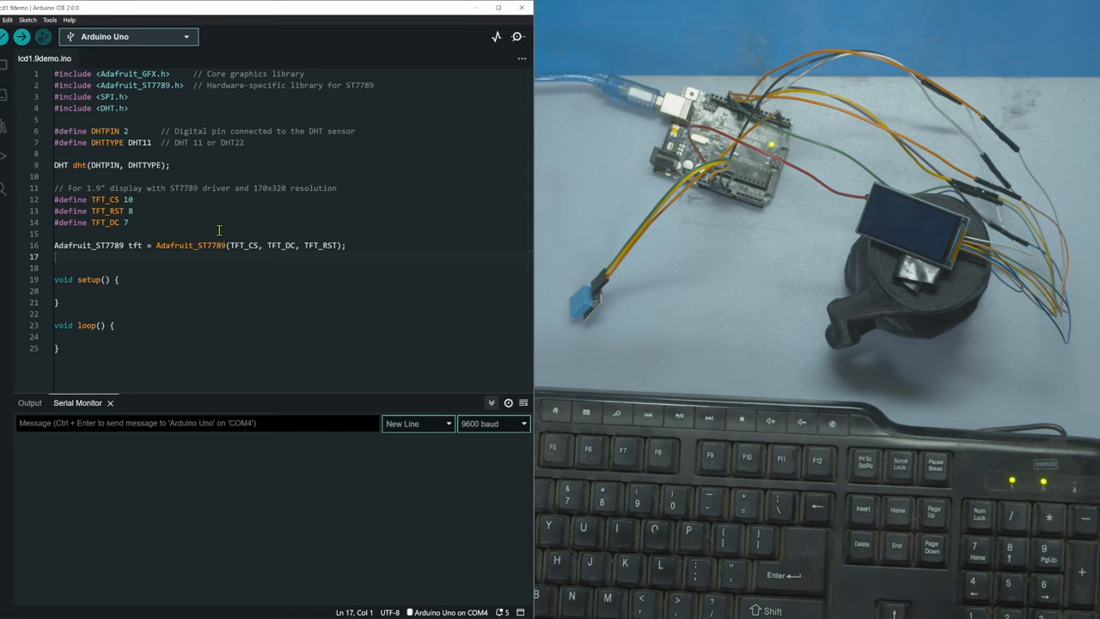
{"action": "double_click", "coordinate": [136, 245]}
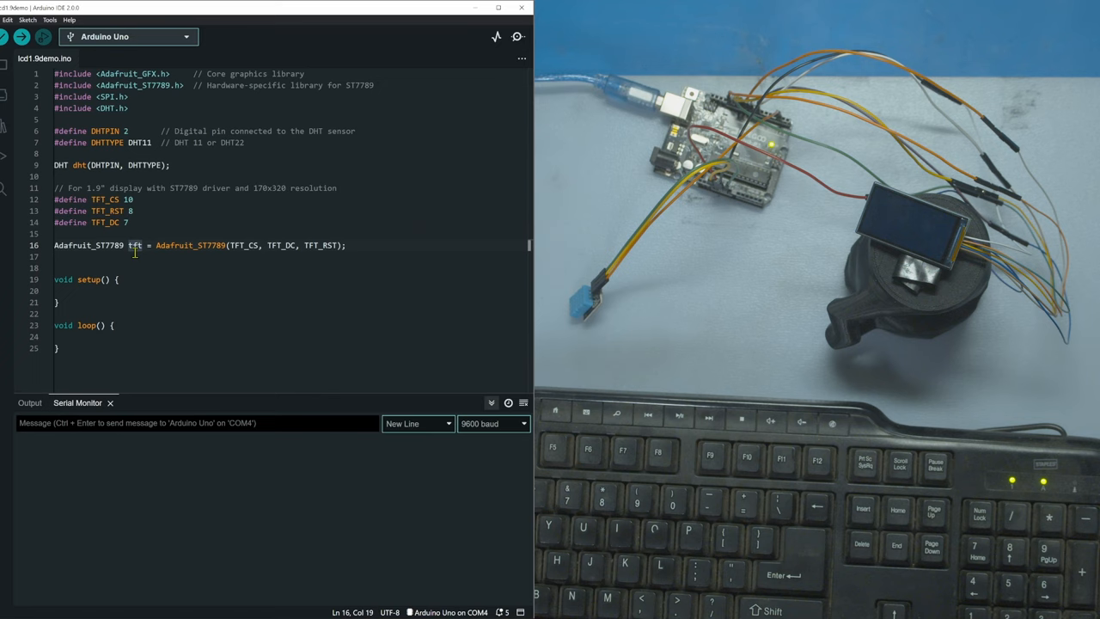
{"action": "type", "text": "Serial.begin(9600);"}
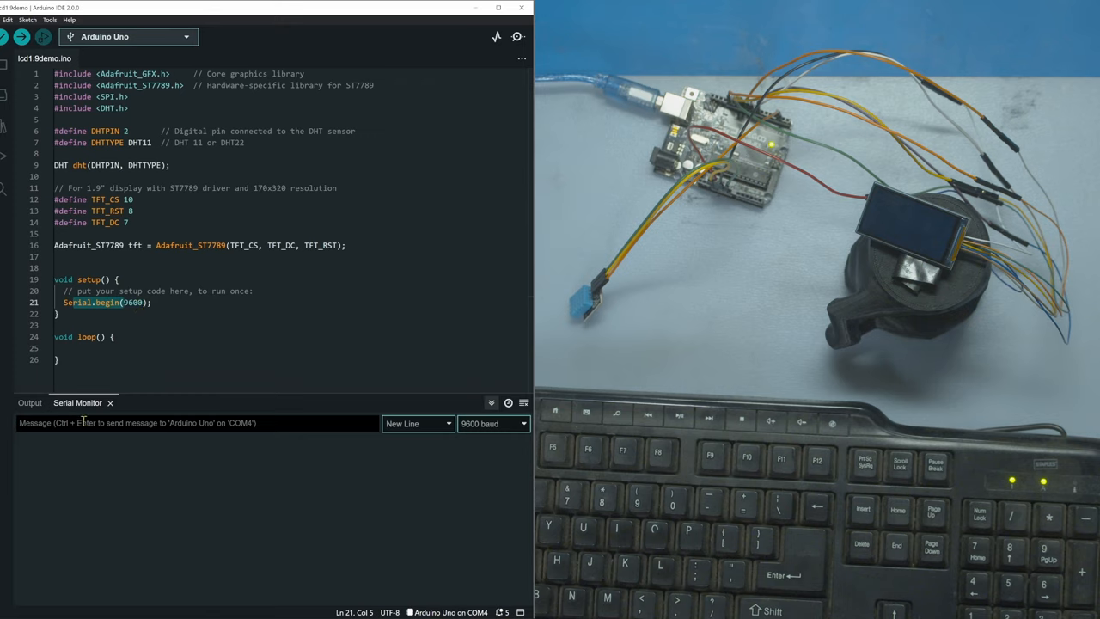
{"action": "mouse_move", "coordinate": [270, 531]}
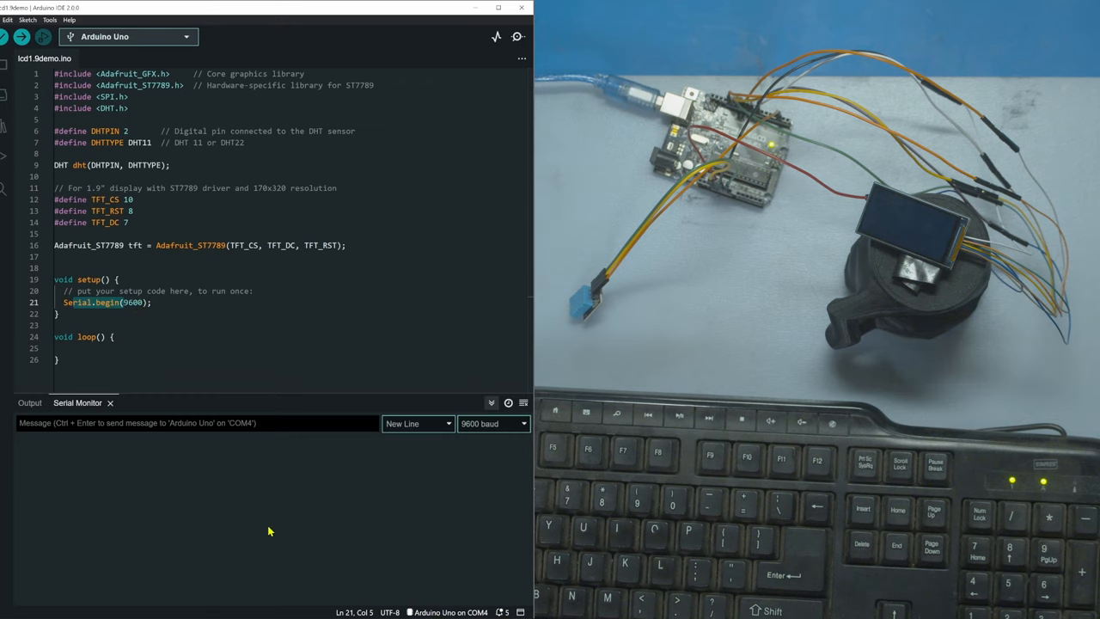
- Put Serial.begin(9600), tft.init(170, 320), fillScreen(ST77XX_BLACK) and dht.begin() in setup()
{"action": "left_click", "coordinate": [202, 296]}
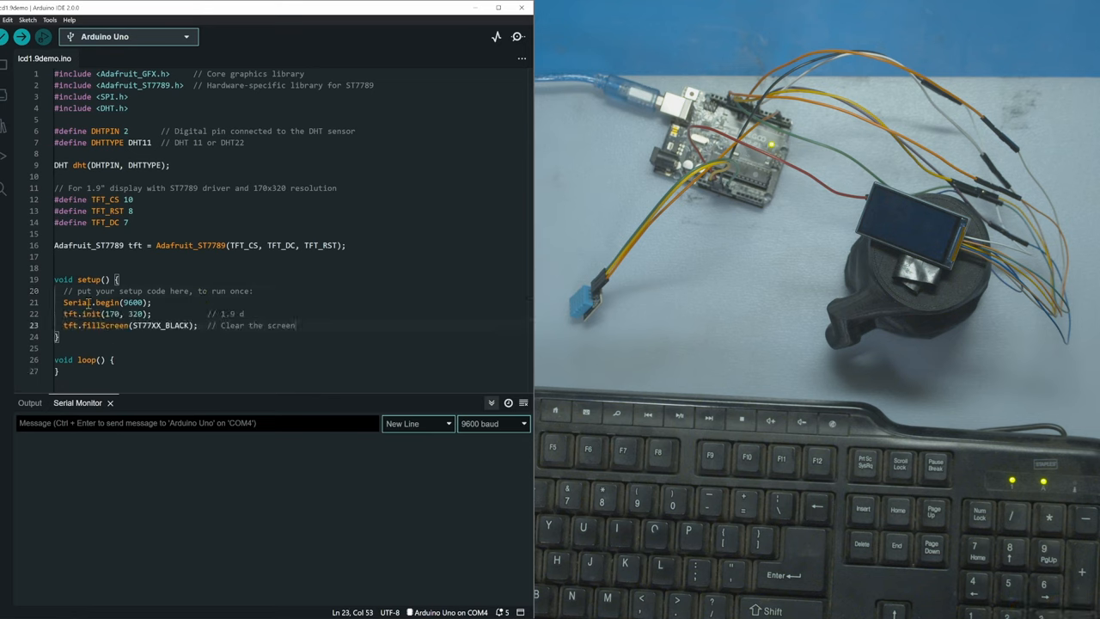
{"action": "double_click", "coordinate": [146, 325]}
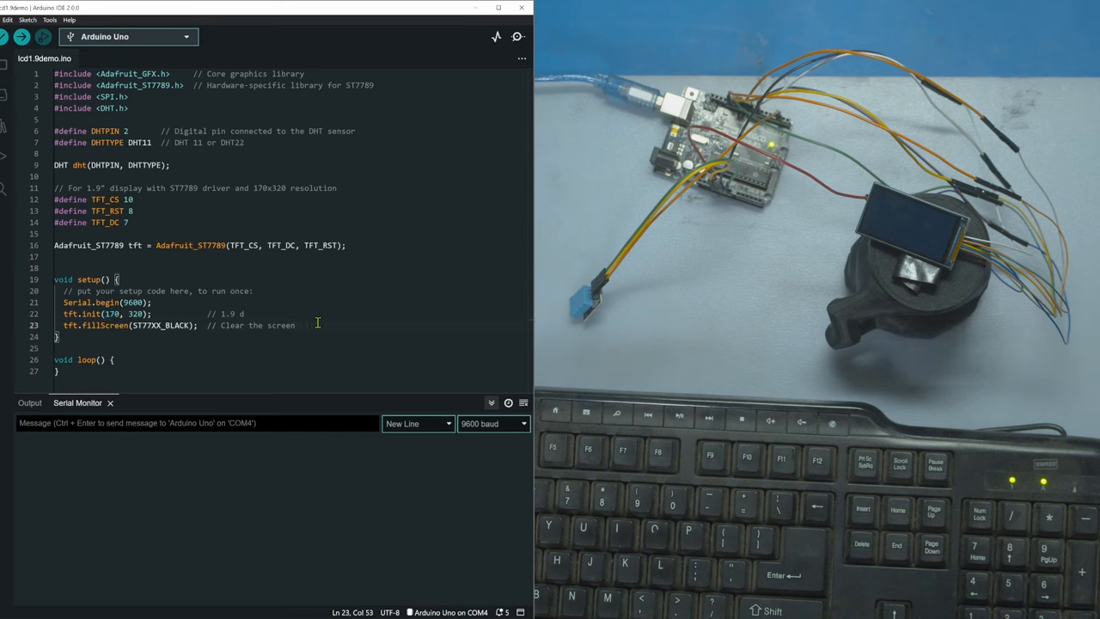
{"action": "type", "text": "dht.begin();"}
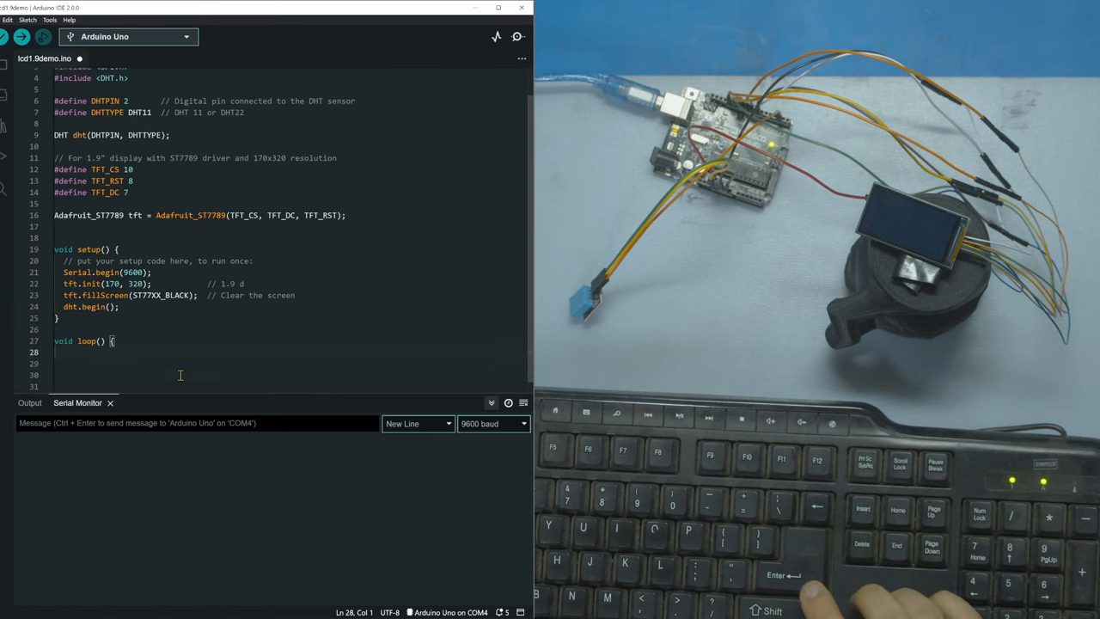
- In loop(), read humidity and temperature, handle isnan failures with return, and clear the screen black
{"action": "left_click", "coordinate": [21, 36]}
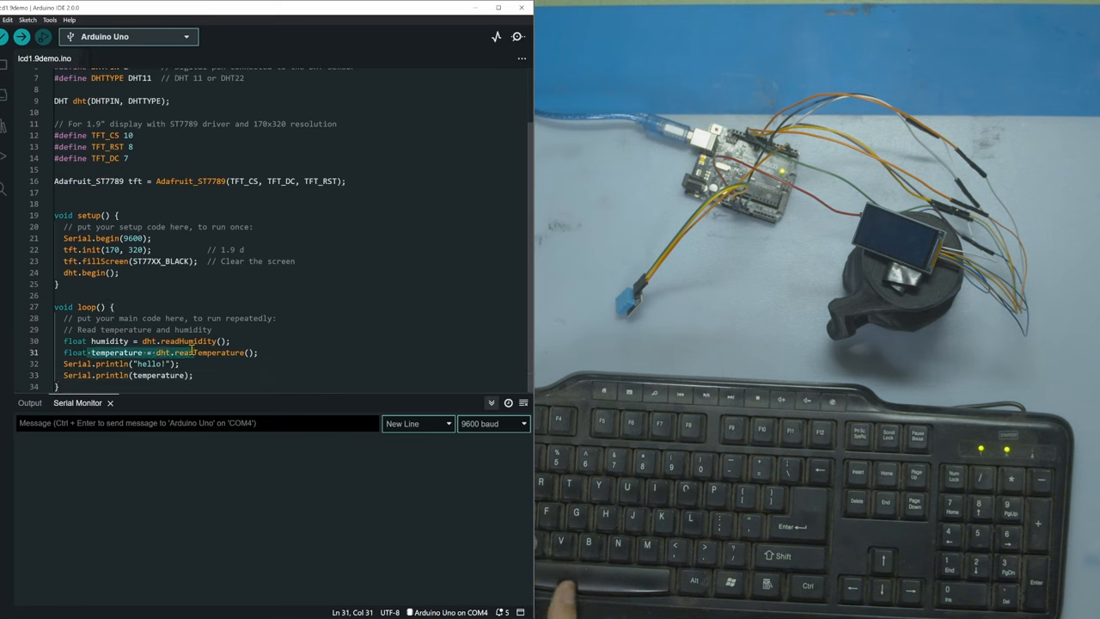
{"action": "left_click", "coordinate": [158, 341]}
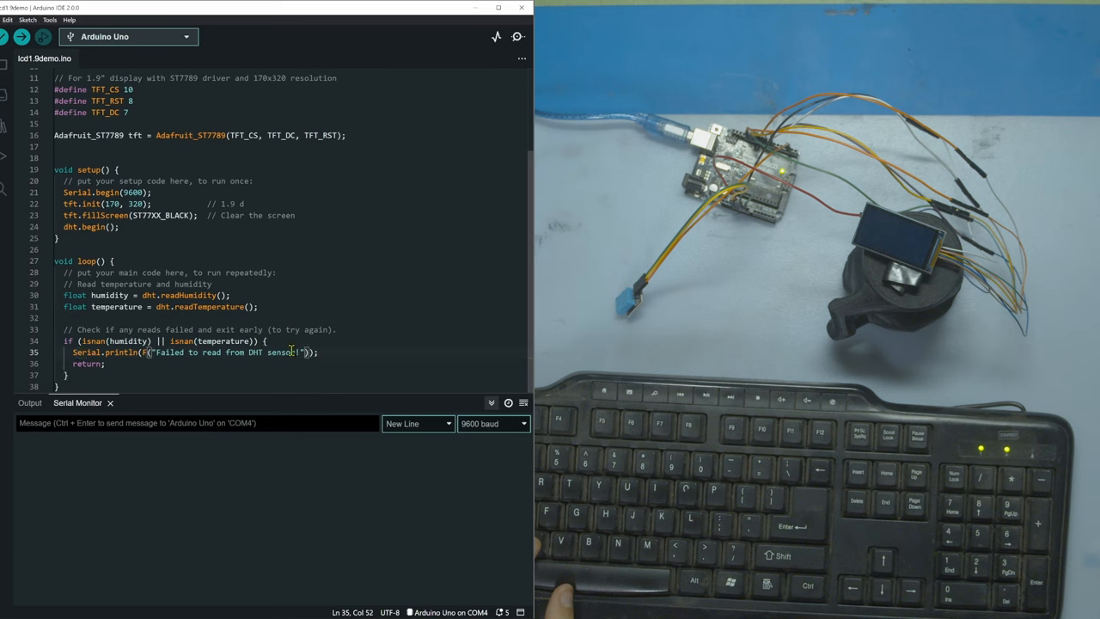
{"action": "double_click", "coordinate": [86, 364]}
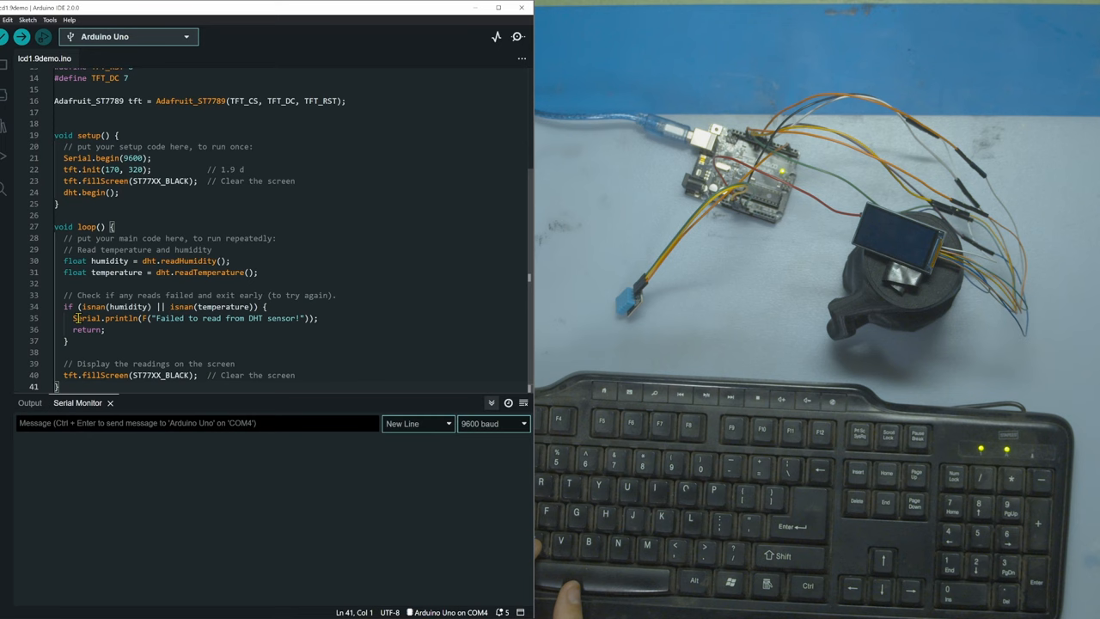
- Print temperature and humidity at cursor (2, 2) in white size-2 text, then delay(2000)
{"action": "double_click", "coordinate": [86, 318]}
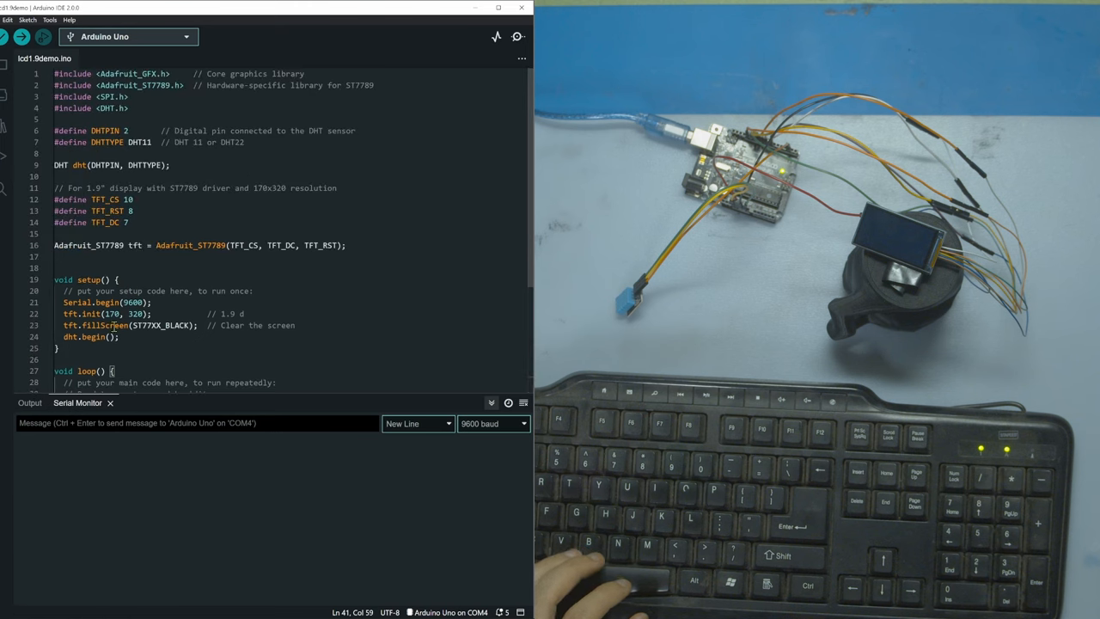
{"action": "scroll", "scroll_direction": "down", "scroll_amount": 3}
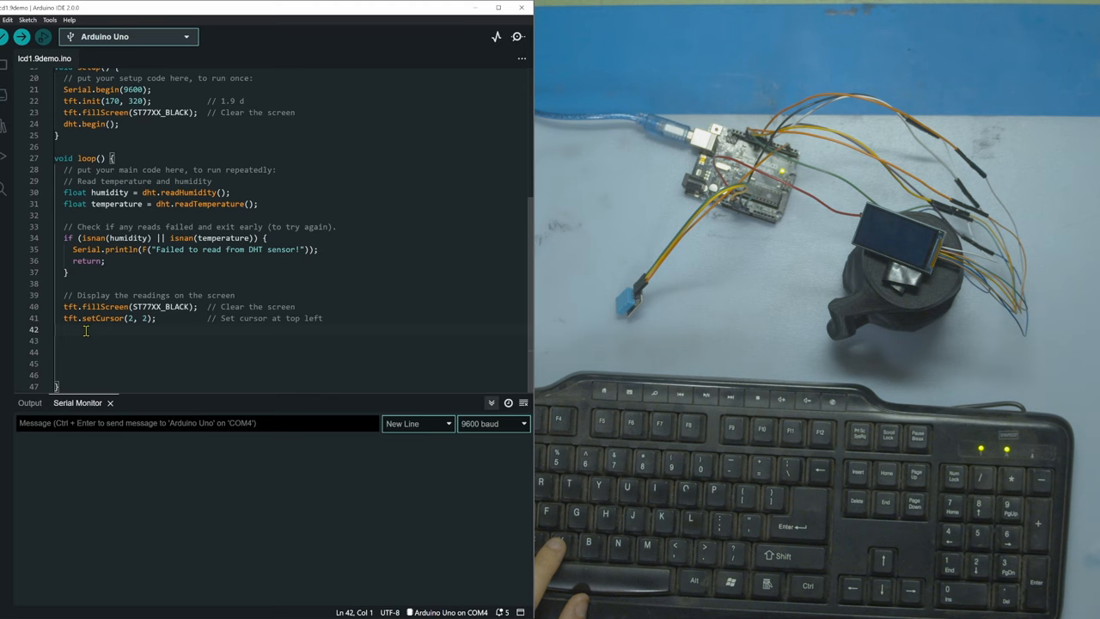
{"action": "type", "text": "tft.setTextColor(ST77XX_WHITE);"}
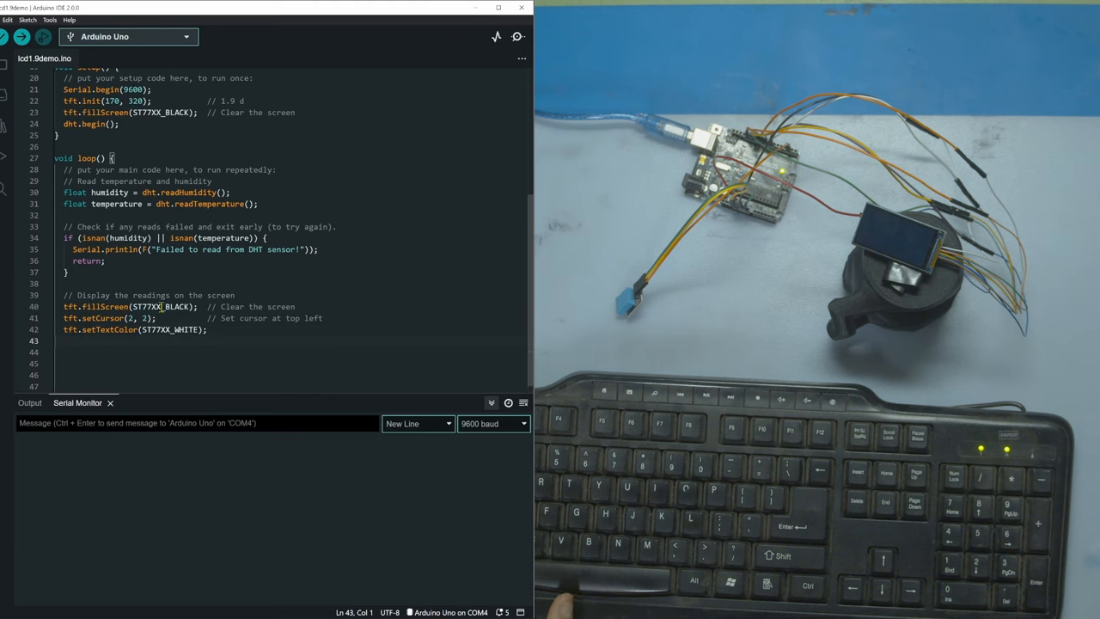
{"action": "mouse_move", "coordinate": [172, 329]}
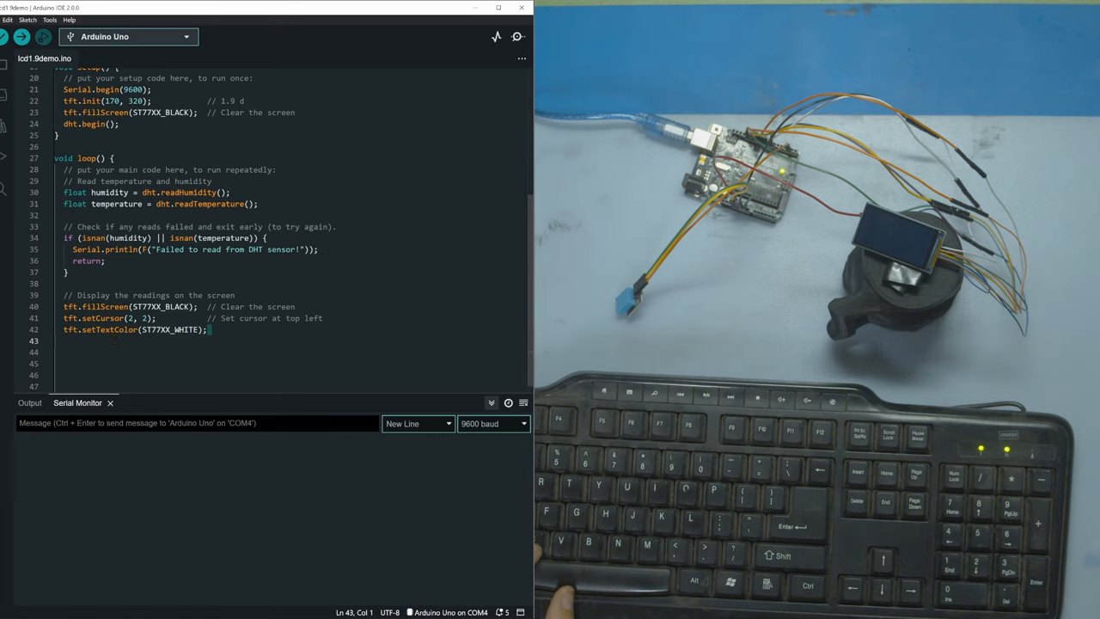
{"action": "type", "text": "tft.setTextSize(2);"}
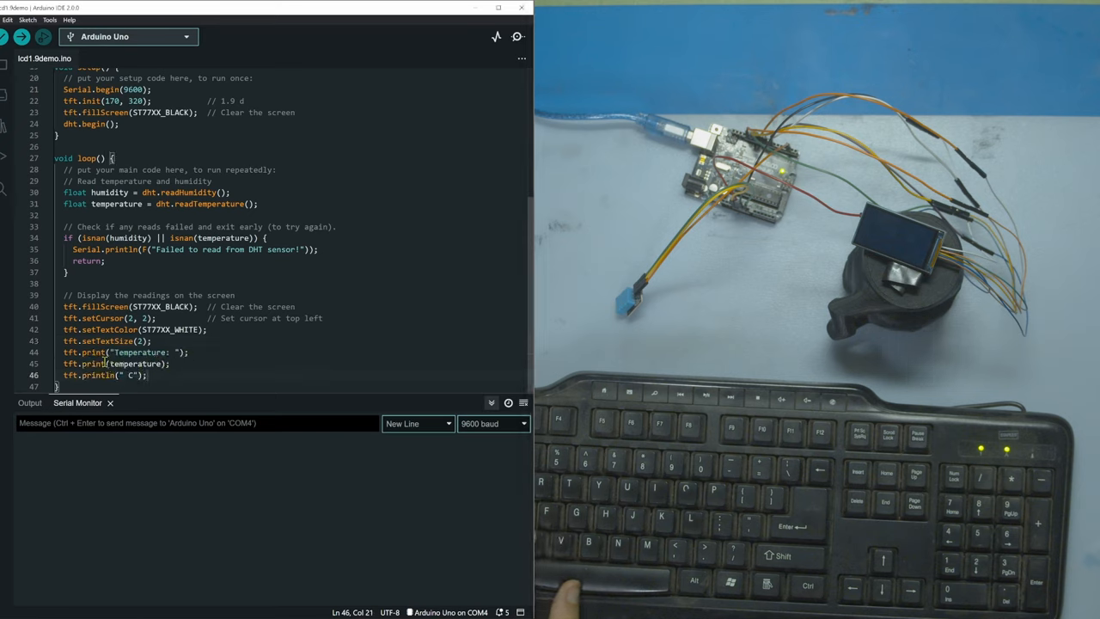
{"action": "double_click", "coordinate": [129, 364]}
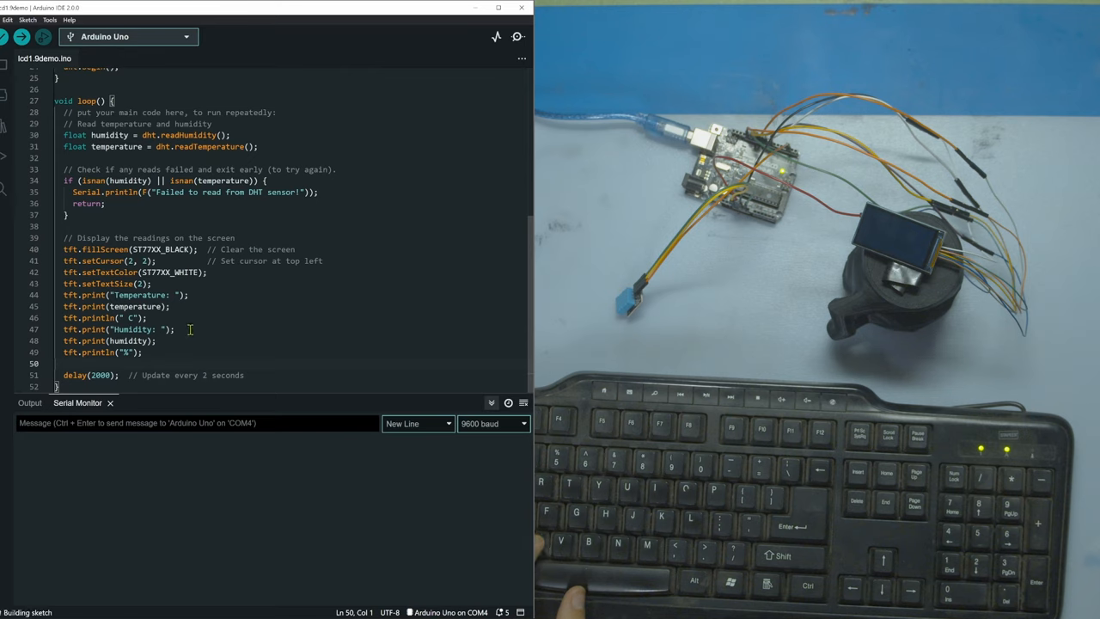
- Upload to check the TFT readings, then change setTextSize to 4 and upload again
{"action": "left_click", "coordinate": [174, 330]}
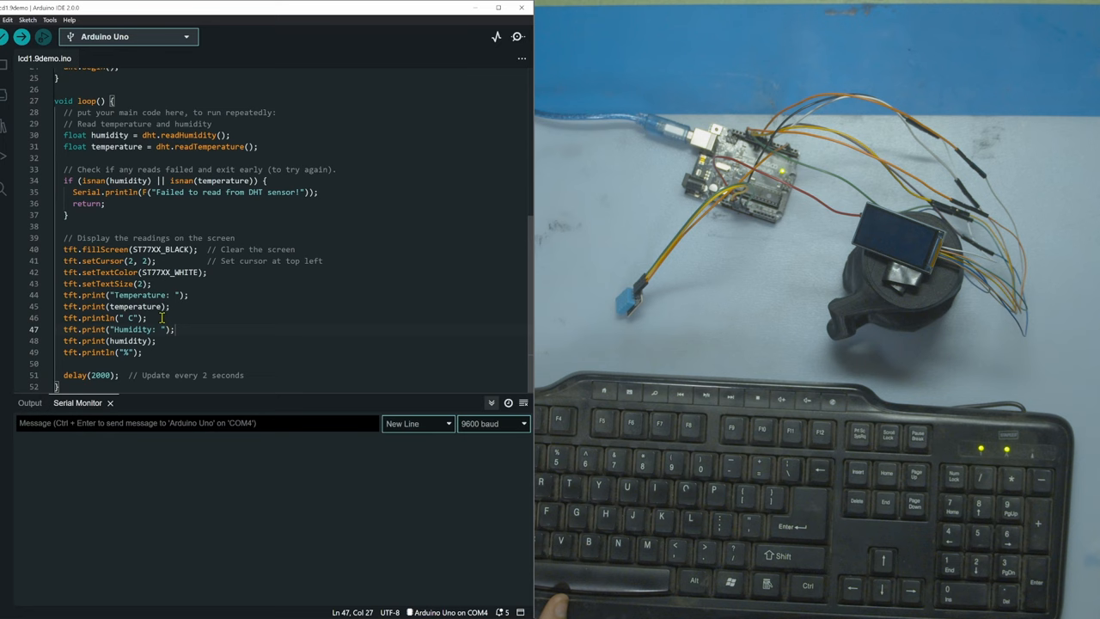
{"action": "left_click", "coordinate": [21, 36]}
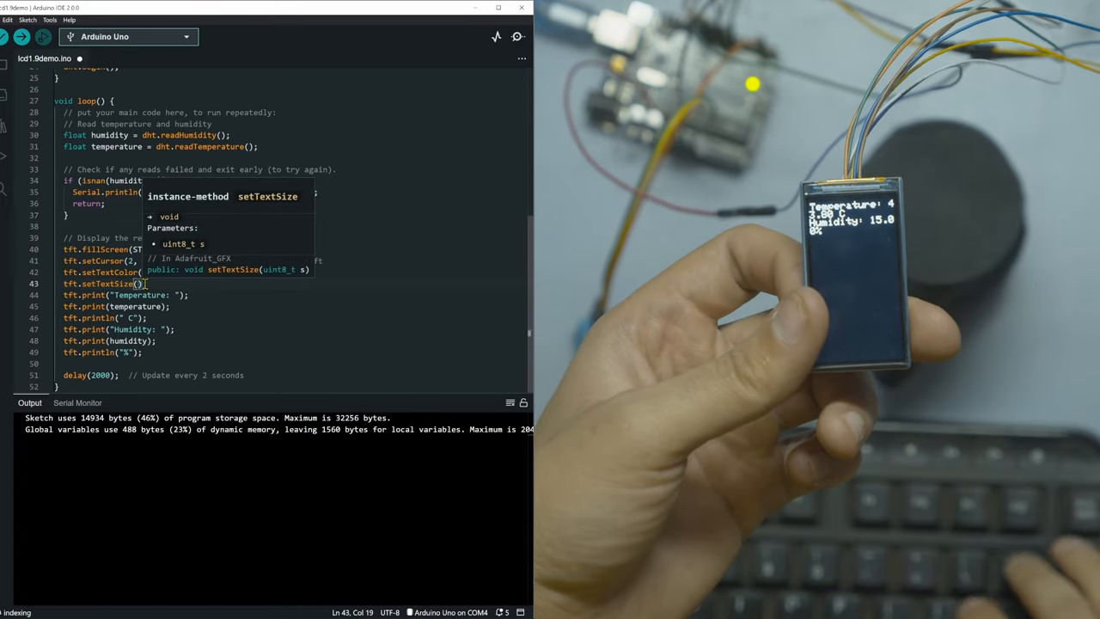
{"action": "type", "text": "4"}
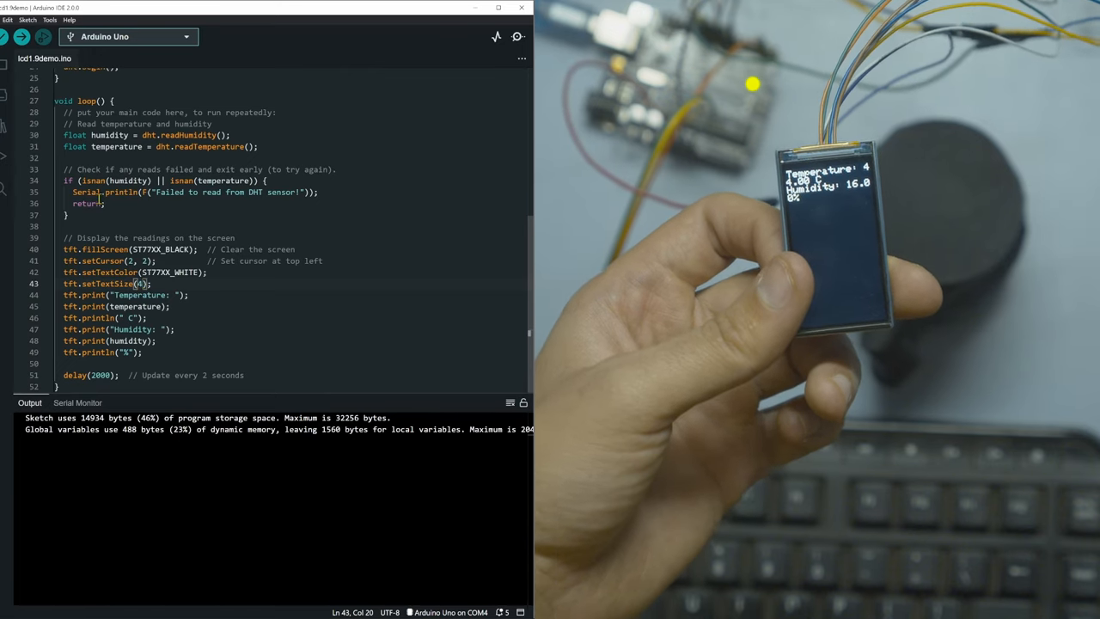
{"action": "left_click", "coordinate": [21, 36]}
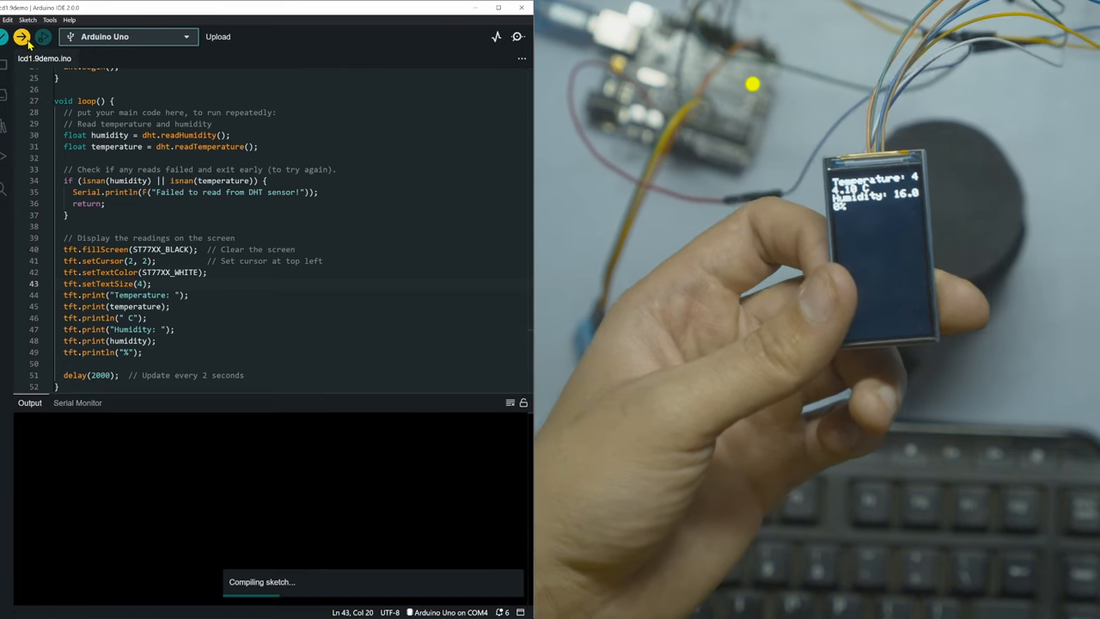